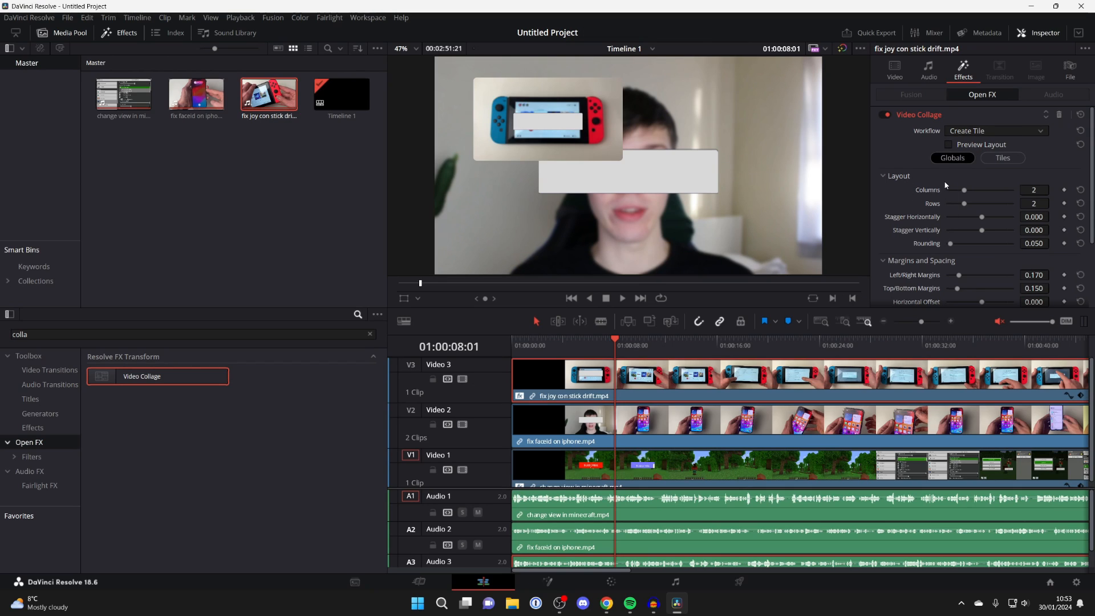
mouse_move(942, 185)
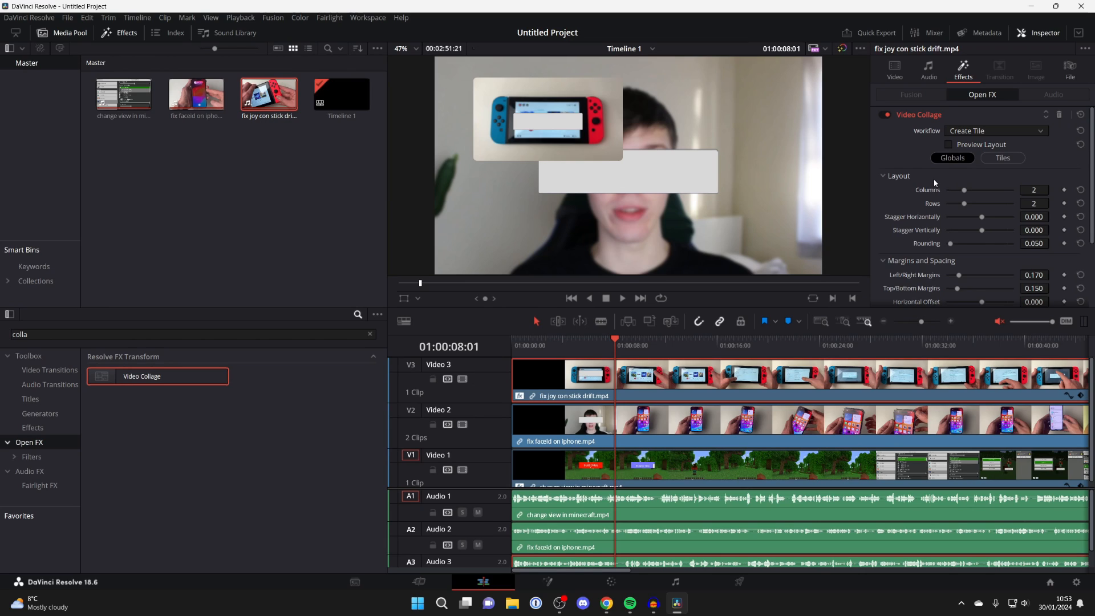